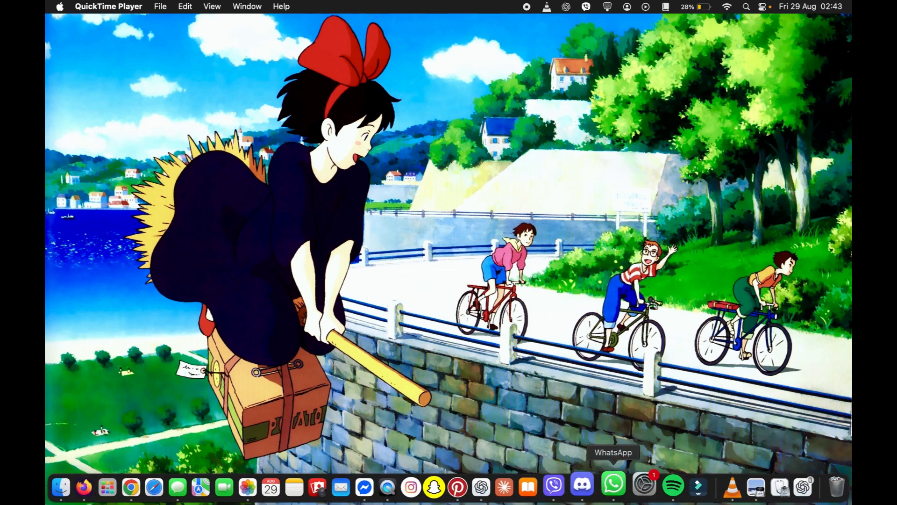
mouse_move(166, 486)
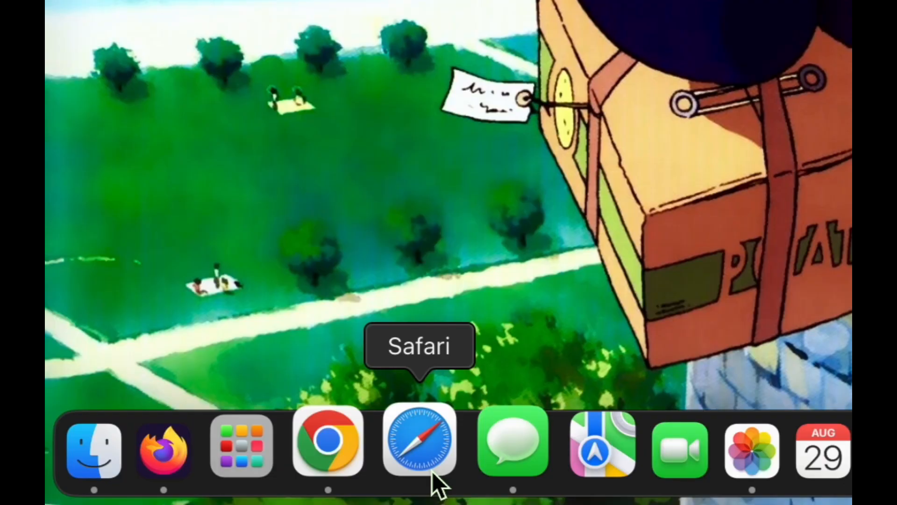
Step: Launch Safari from the Dock
click(419, 443)
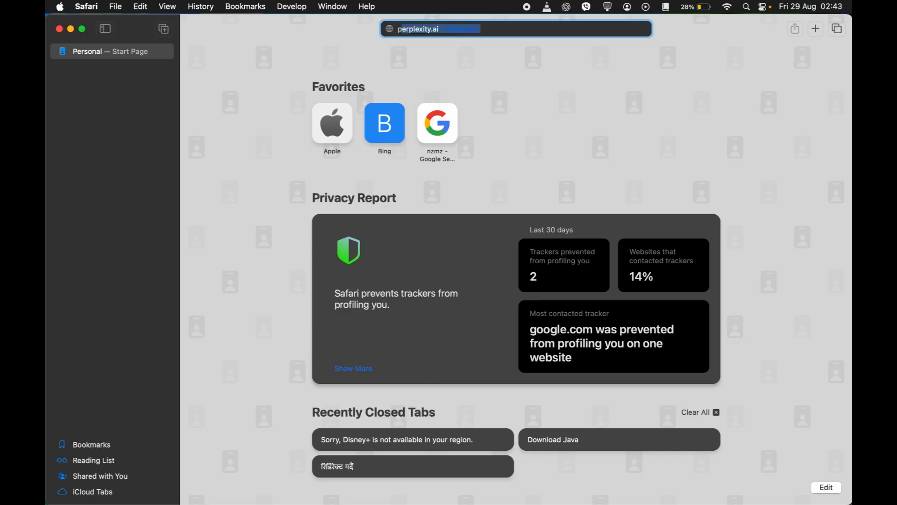
Step: Search 'parallels desktop' and open the parallels.com Parallels Desktop result
text(parallels de)
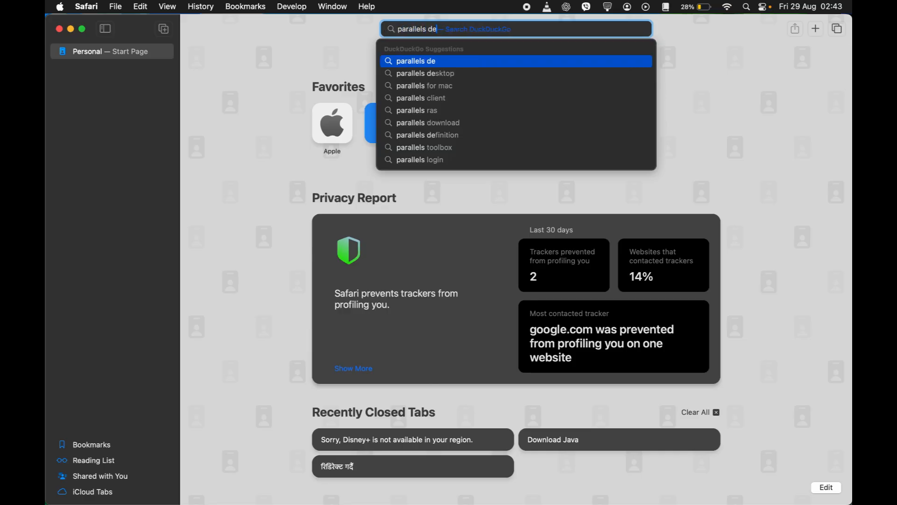
click(426, 74)
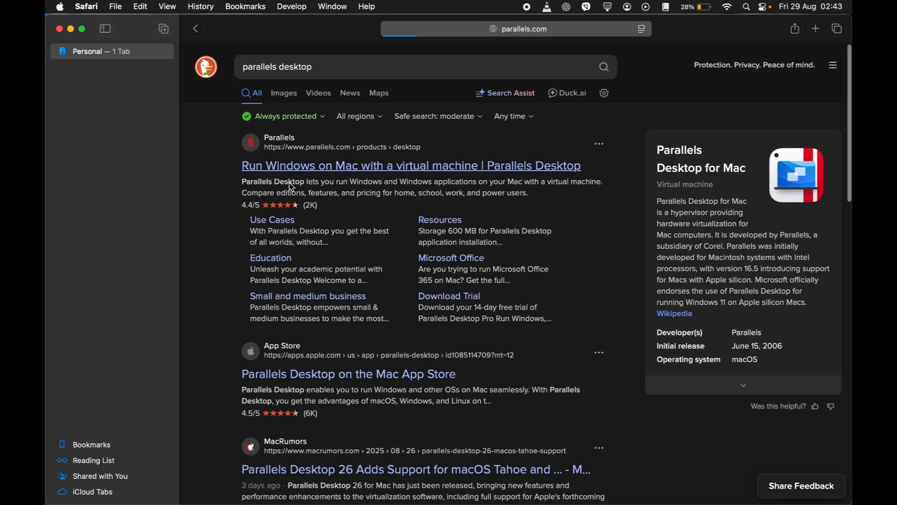
click(411, 166)
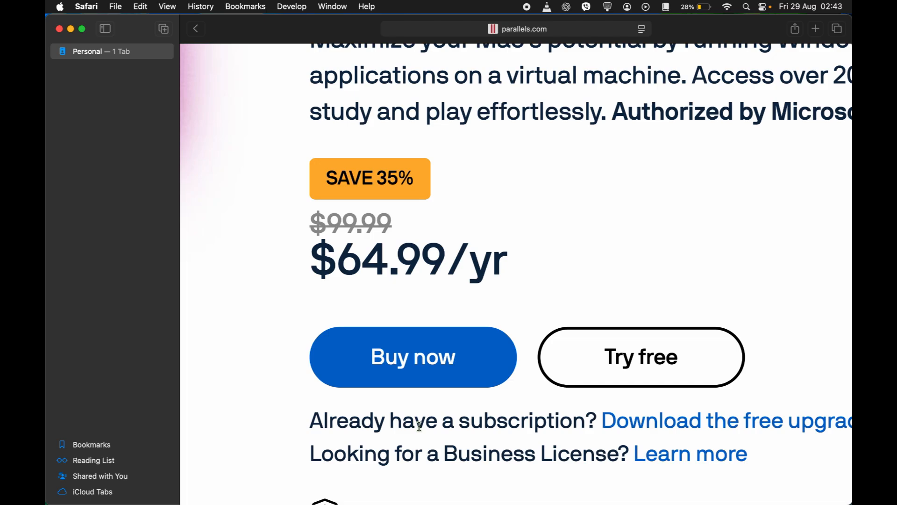
Step: Dismiss the free-trial email popup and view the edition comparison table
scroll(down, 3)
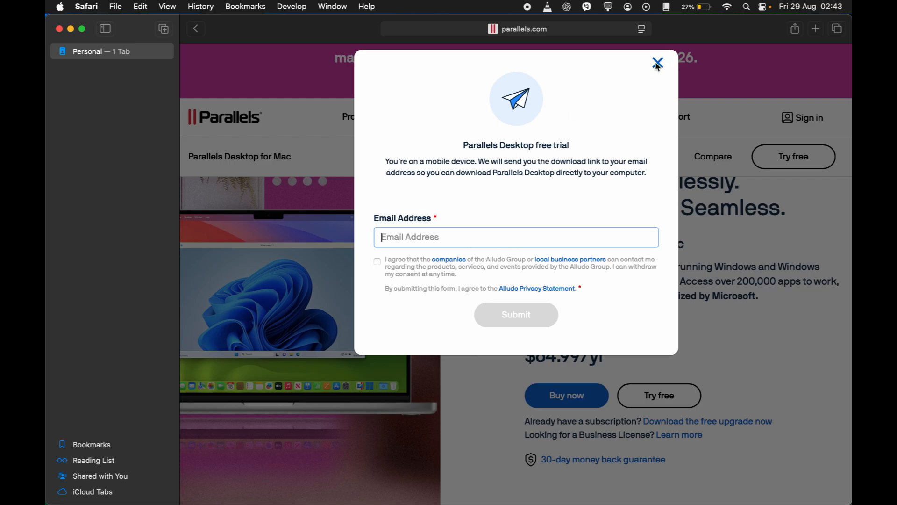
click(657, 62)
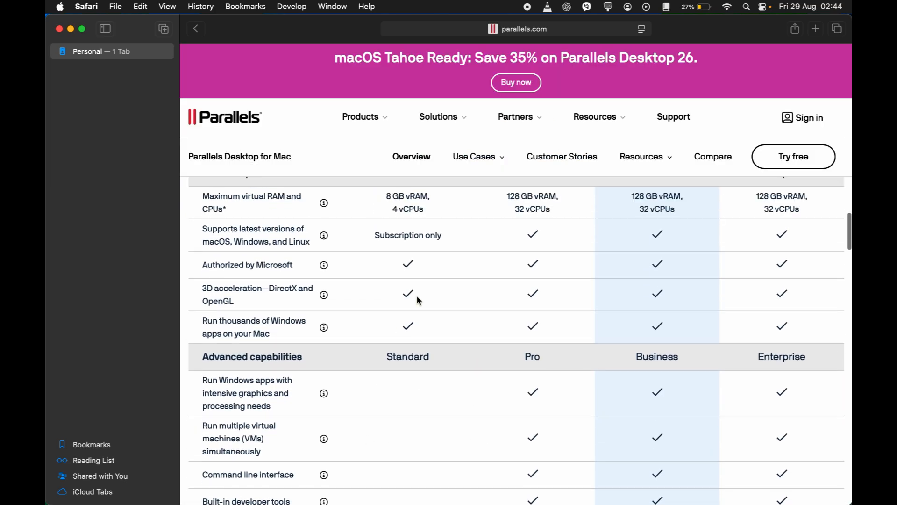
scroll(down, 3)
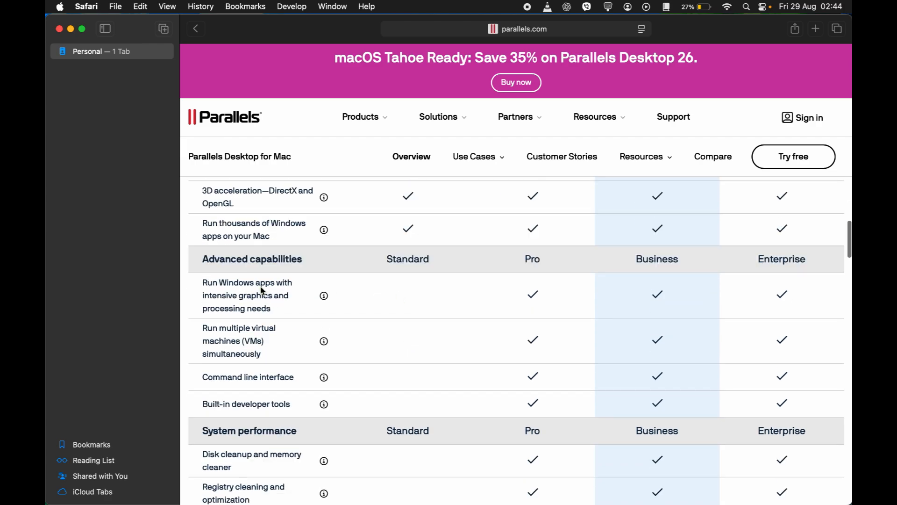
mouse_move(309, 309)
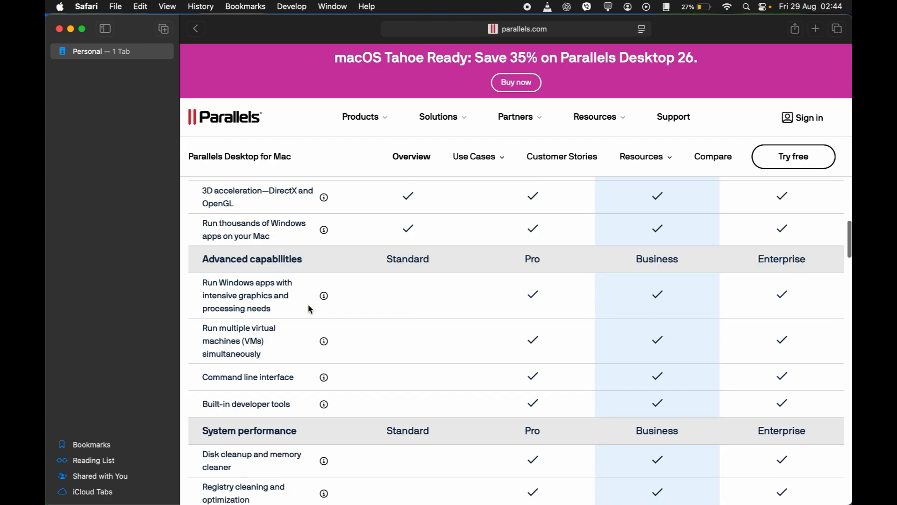
scroll(down, 3)
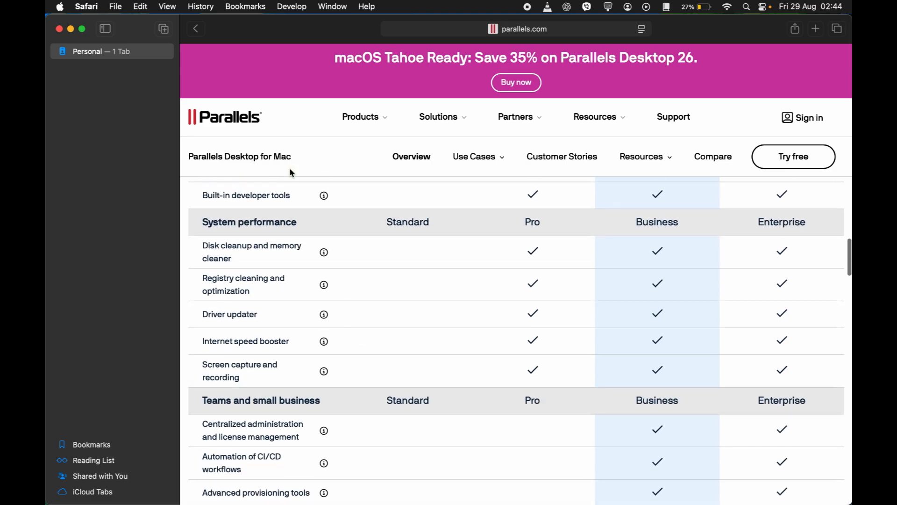
scroll(down, 3)
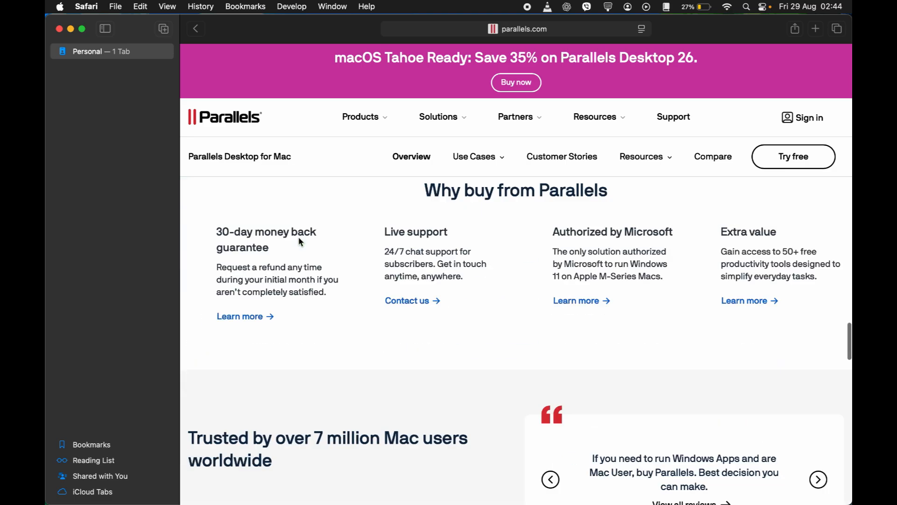
scroll(up, 3)
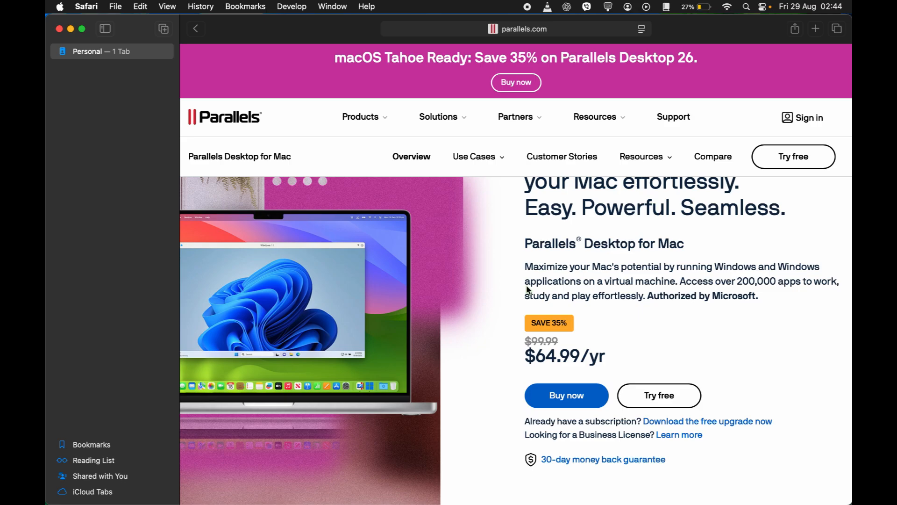
mouse_move(538, 421)
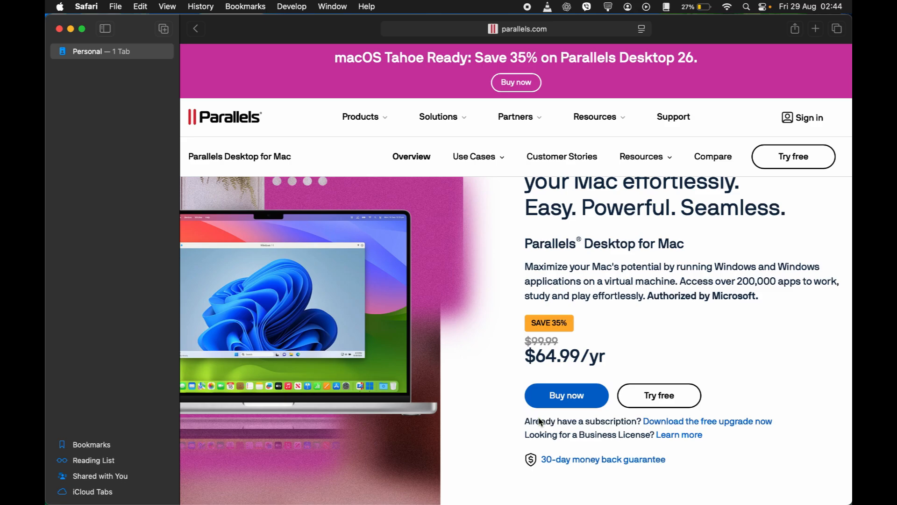
mouse_move(505, 193)
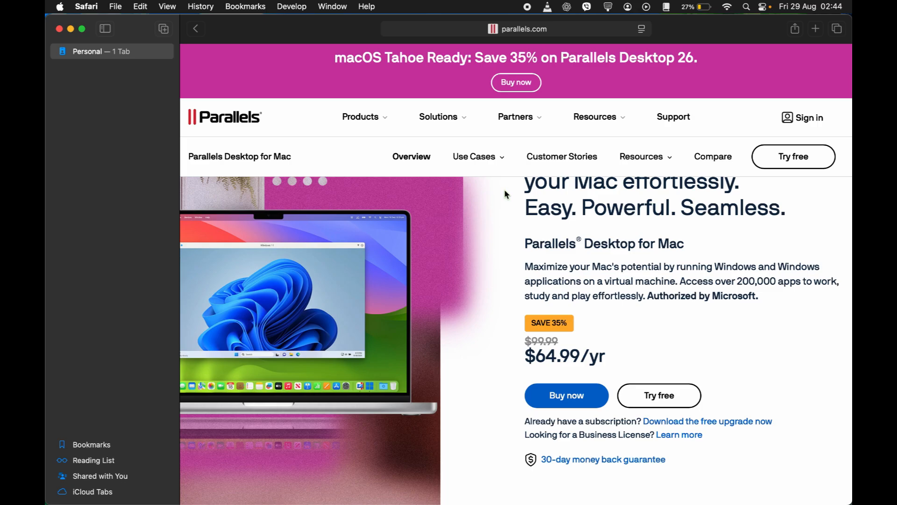
Step: Search 'geforce' and open the 'Official GeForce Drivers | NVIDIA' result
click(515, 28)
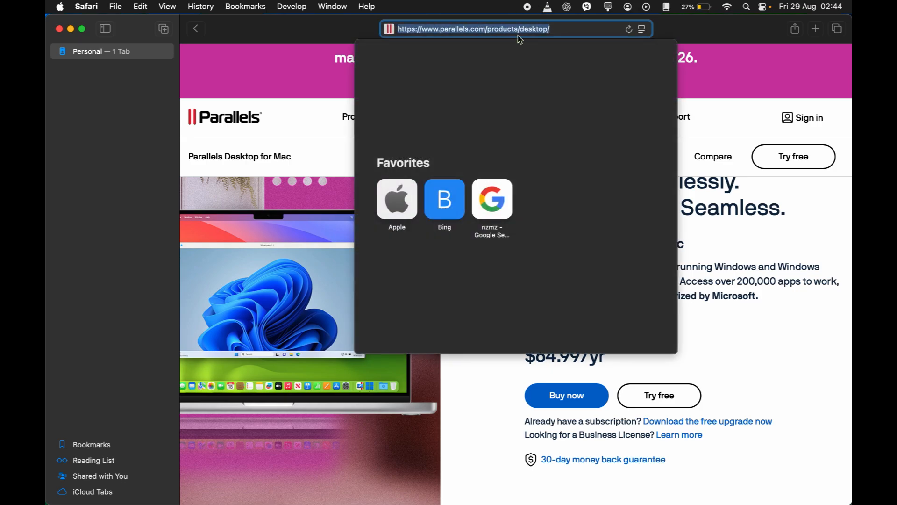
text(geforce)
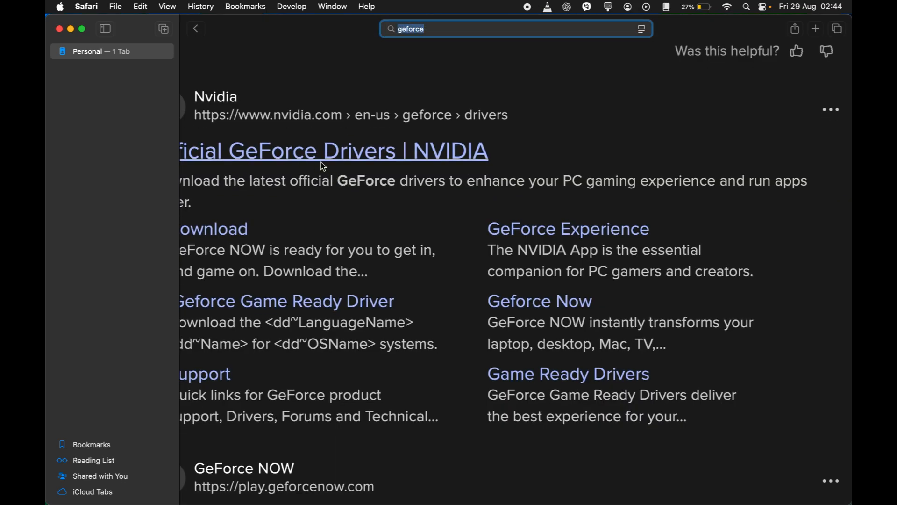
click(333, 151)
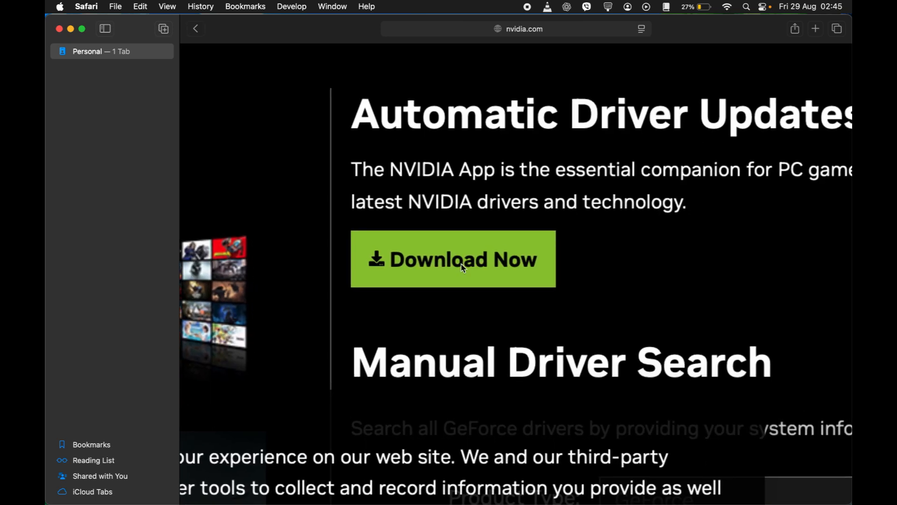